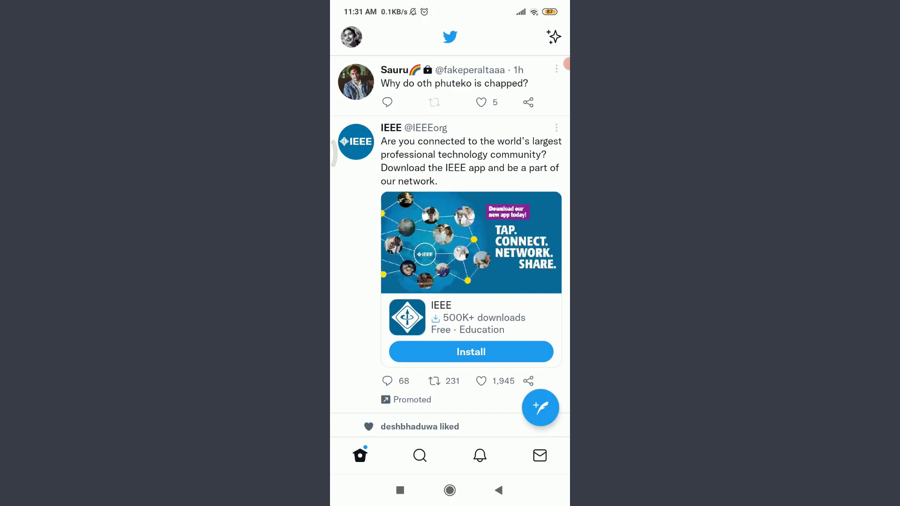
- Open Privacy and safety via the profile side menu and Settings and privacy
{"action": "left_click", "coordinate": [351, 37]}
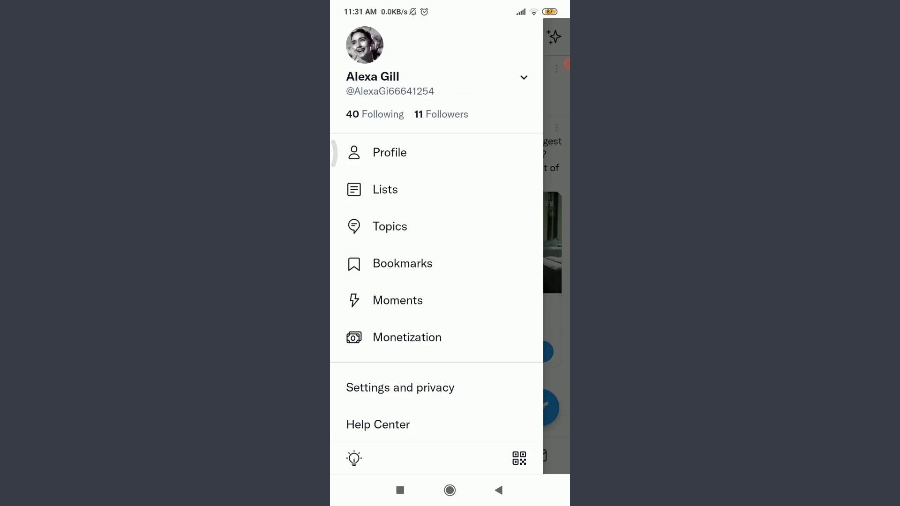
{"action": "left_click", "coordinate": [400, 388]}
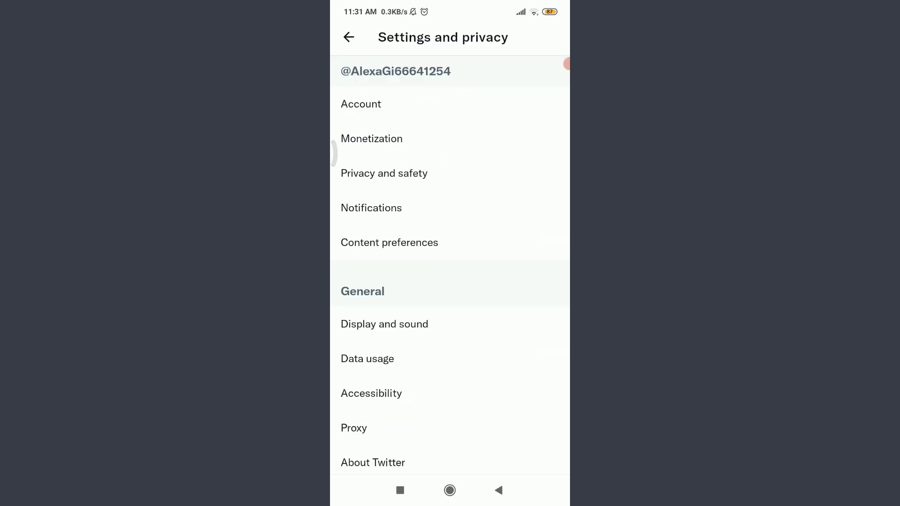
{"action": "left_click", "coordinate": [383, 173]}
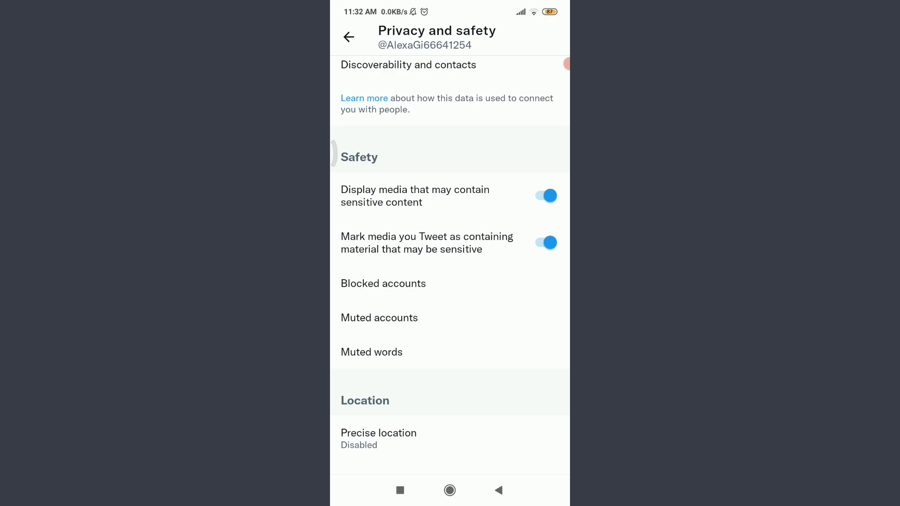
- Return from Privacy and safety to the Settings and privacy list
{"action": "left_click", "coordinate": [349, 37]}
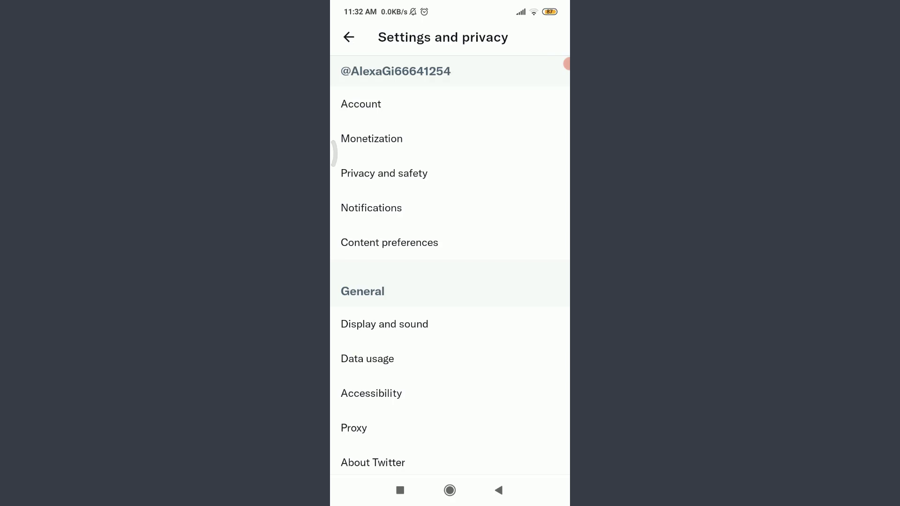
- Exit Settings and privacy back to the Home feed
{"action": "left_click", "coordinate": [349, 37]}
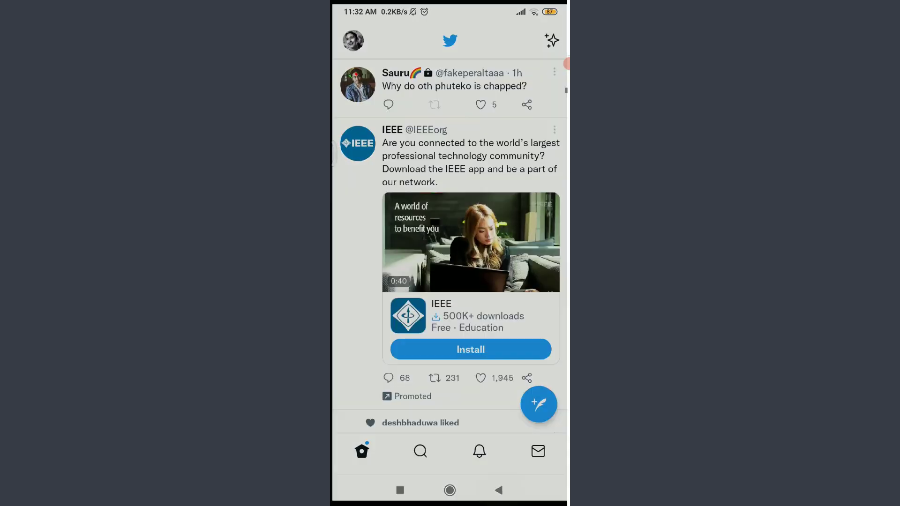